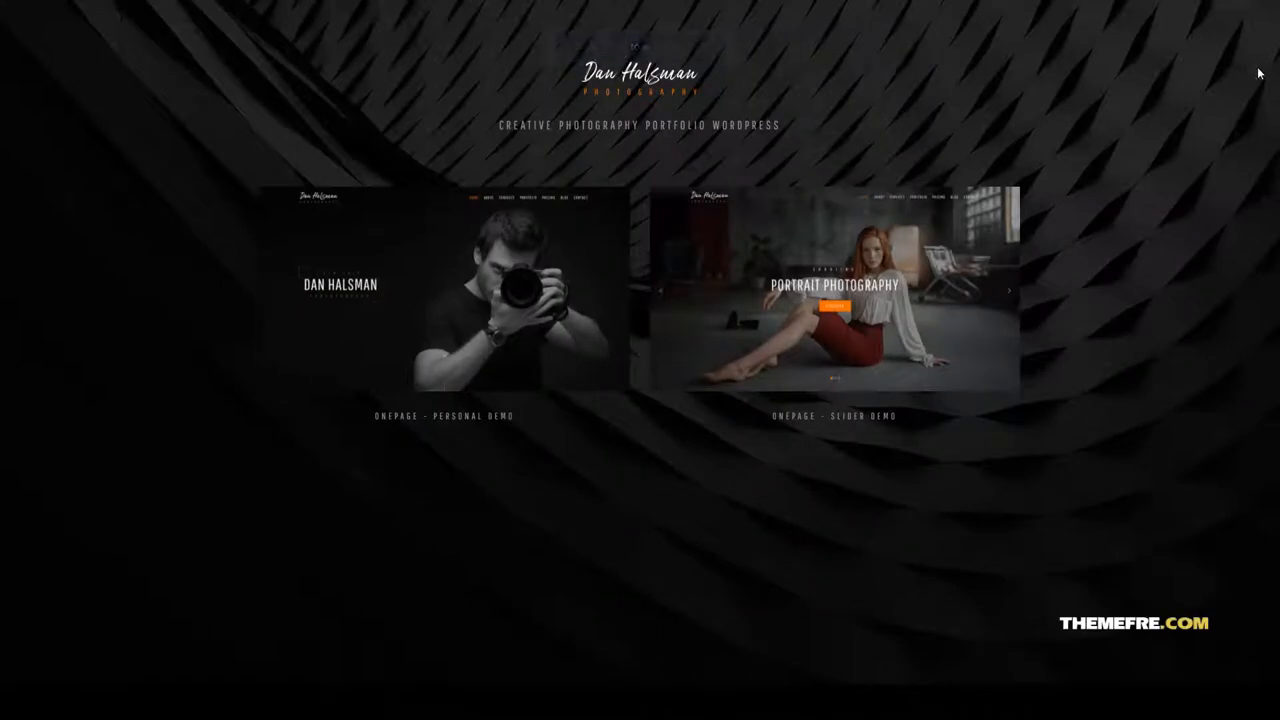
Enter the personal one-page demo and scroll past the hero slider to About Us and its awards row.
click(444, 290)
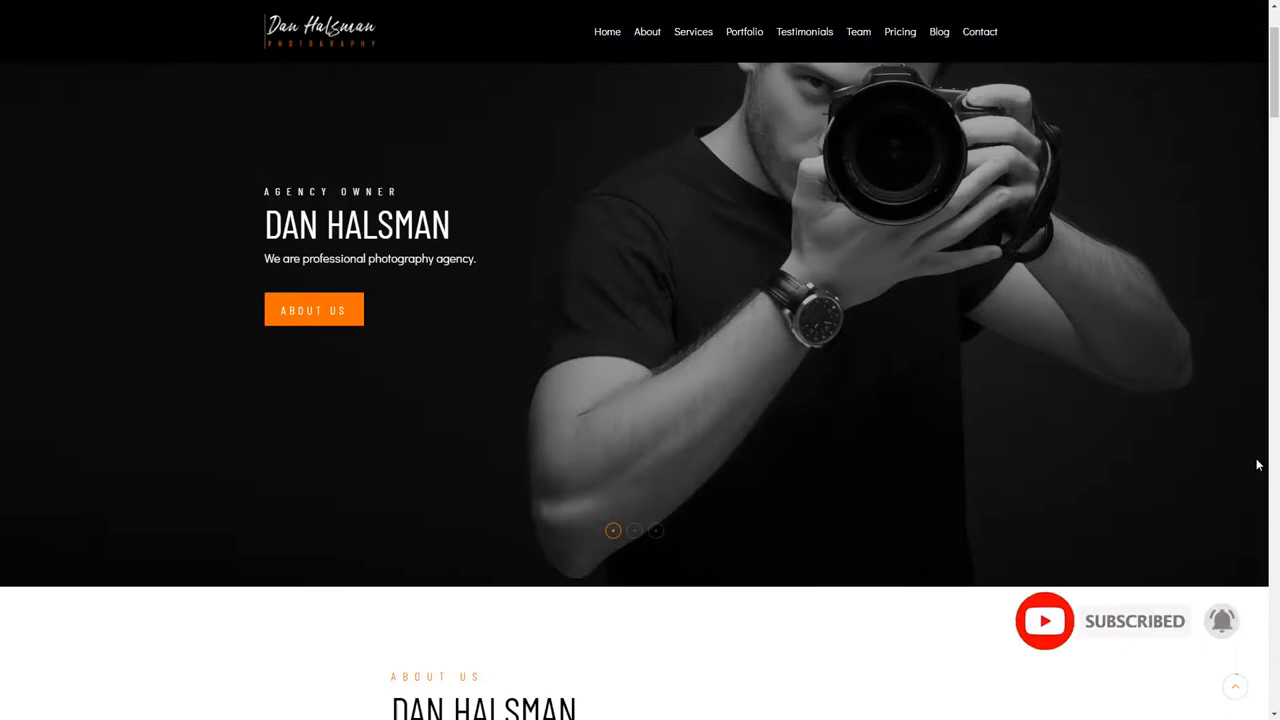
scroll(down, 3)
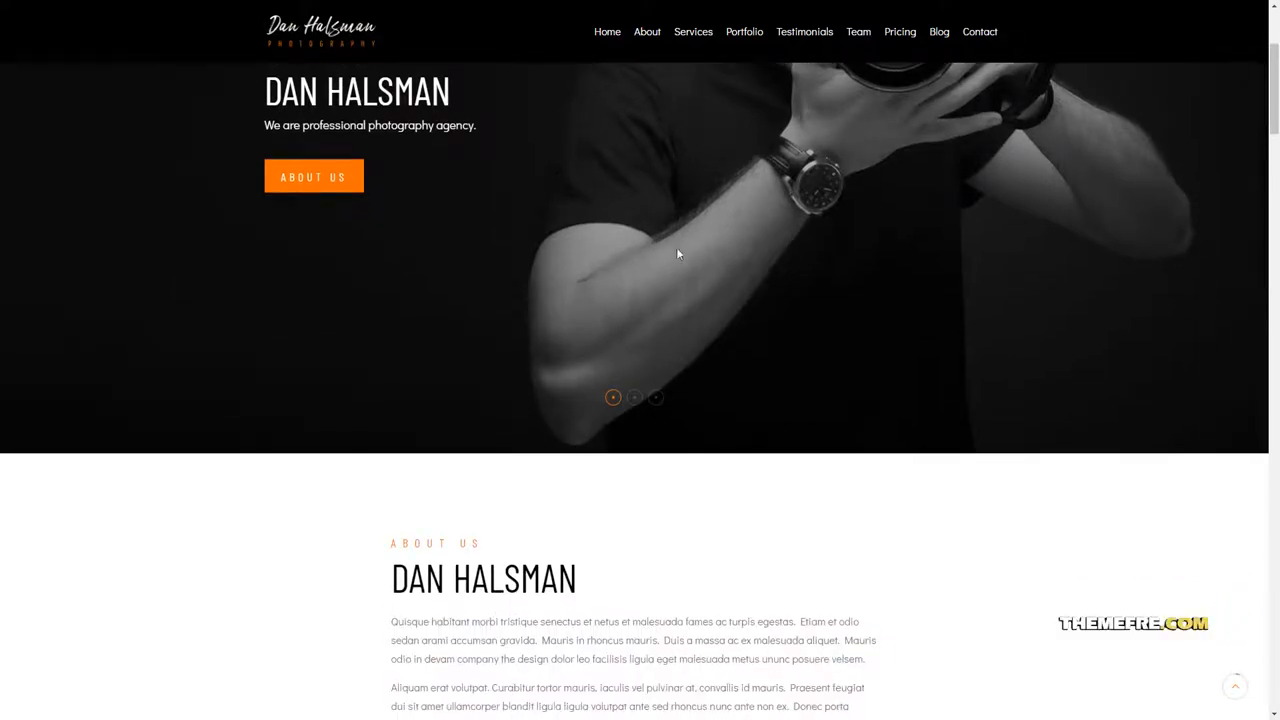
scroll(down, 3)
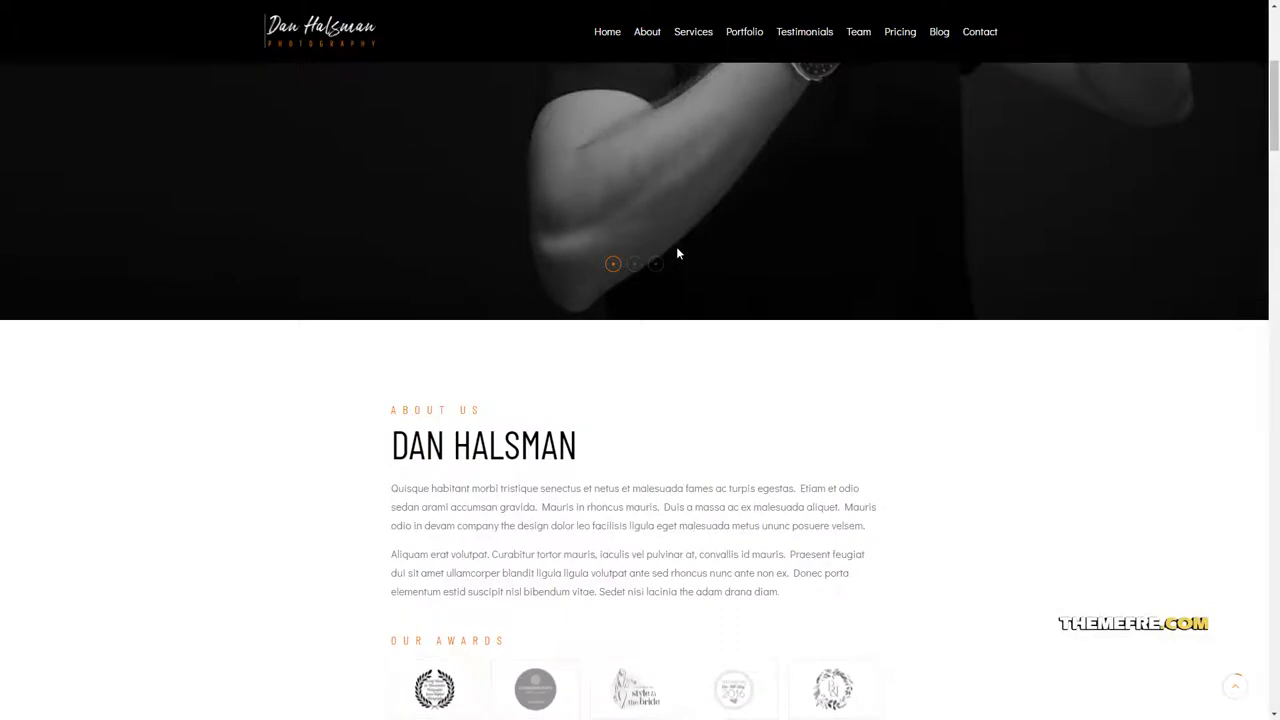
scroll(down, 3)
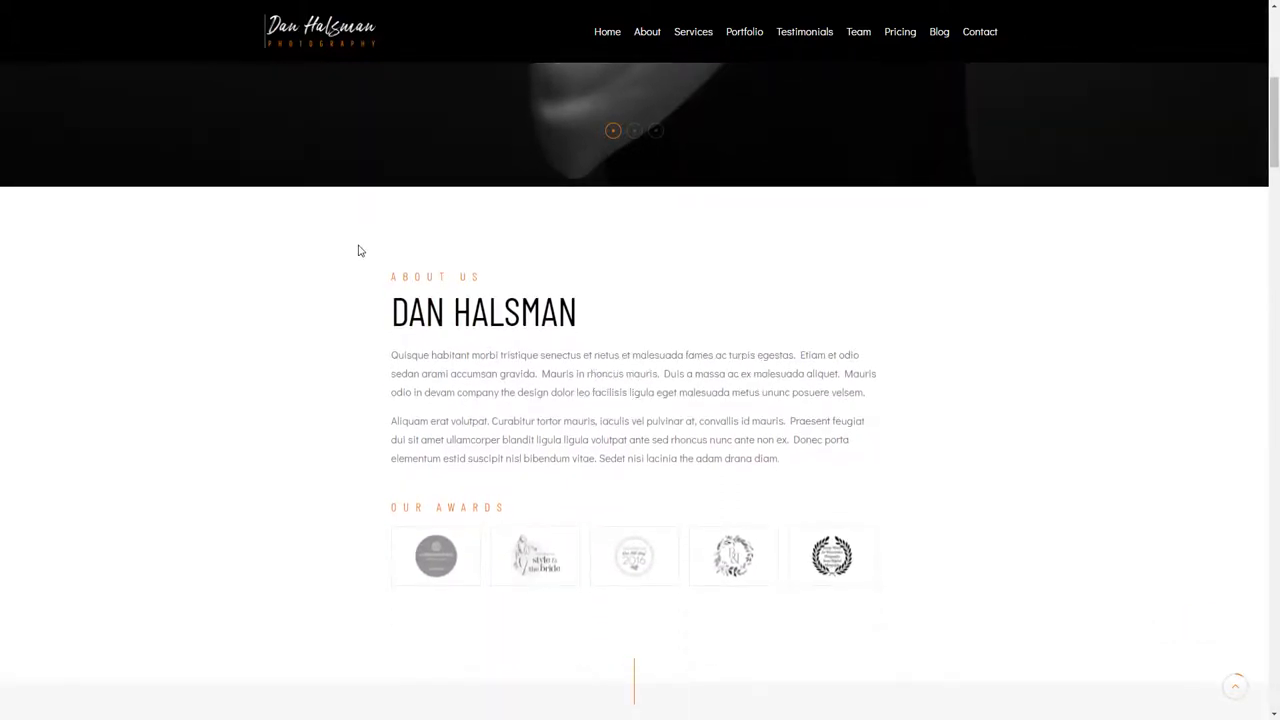
mouse_move(276, 660)
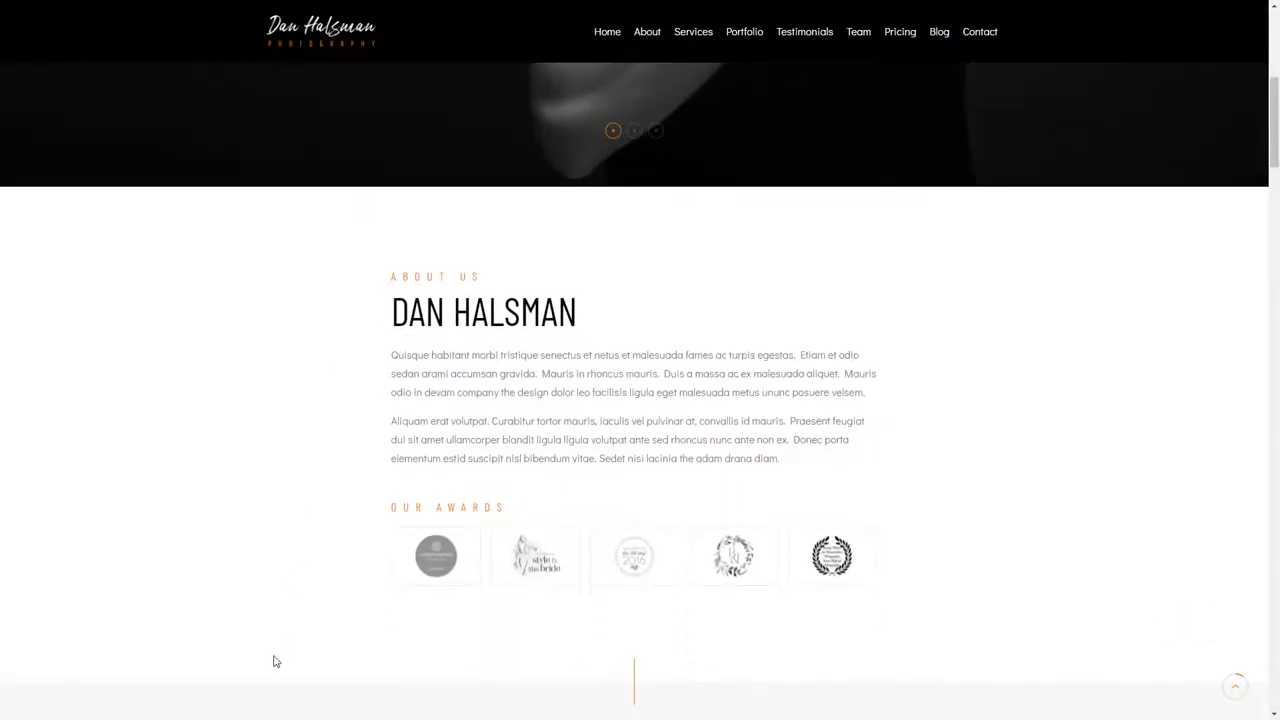
Scroll through the portrait, wedding and travel photography service cards until Portfolio begins.
scroll(down, 3)
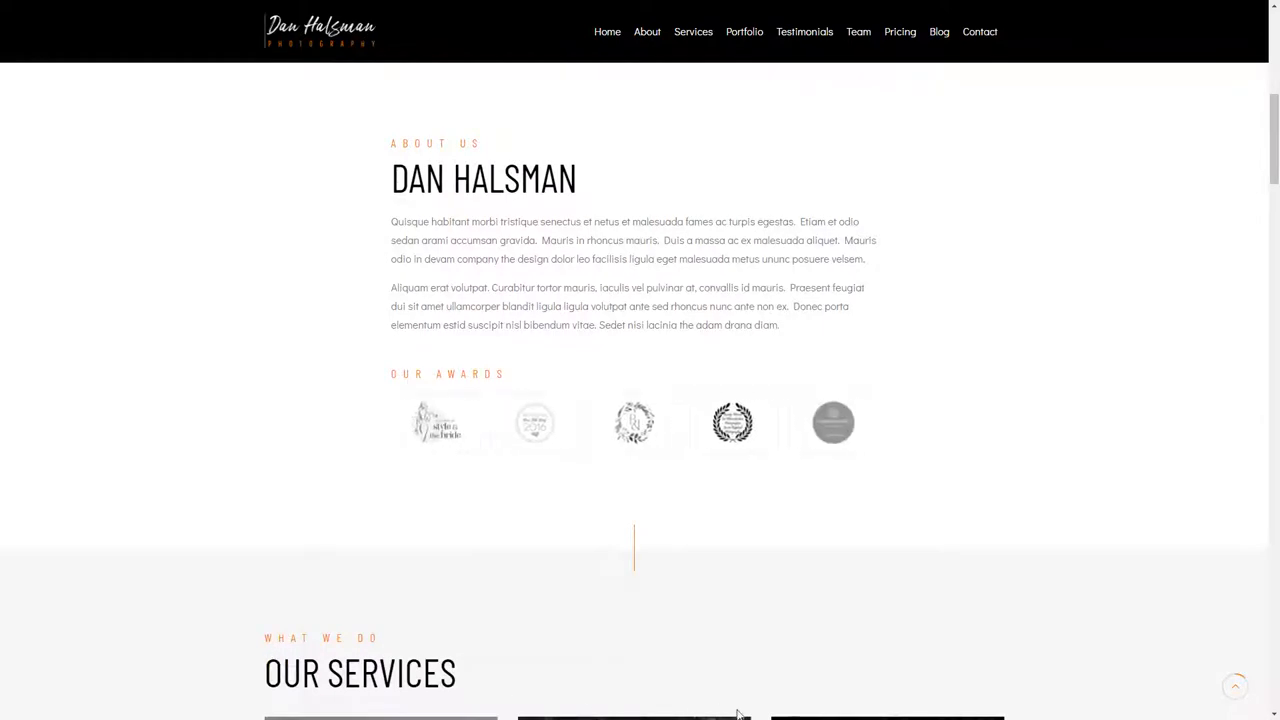
scroll(down, 3)
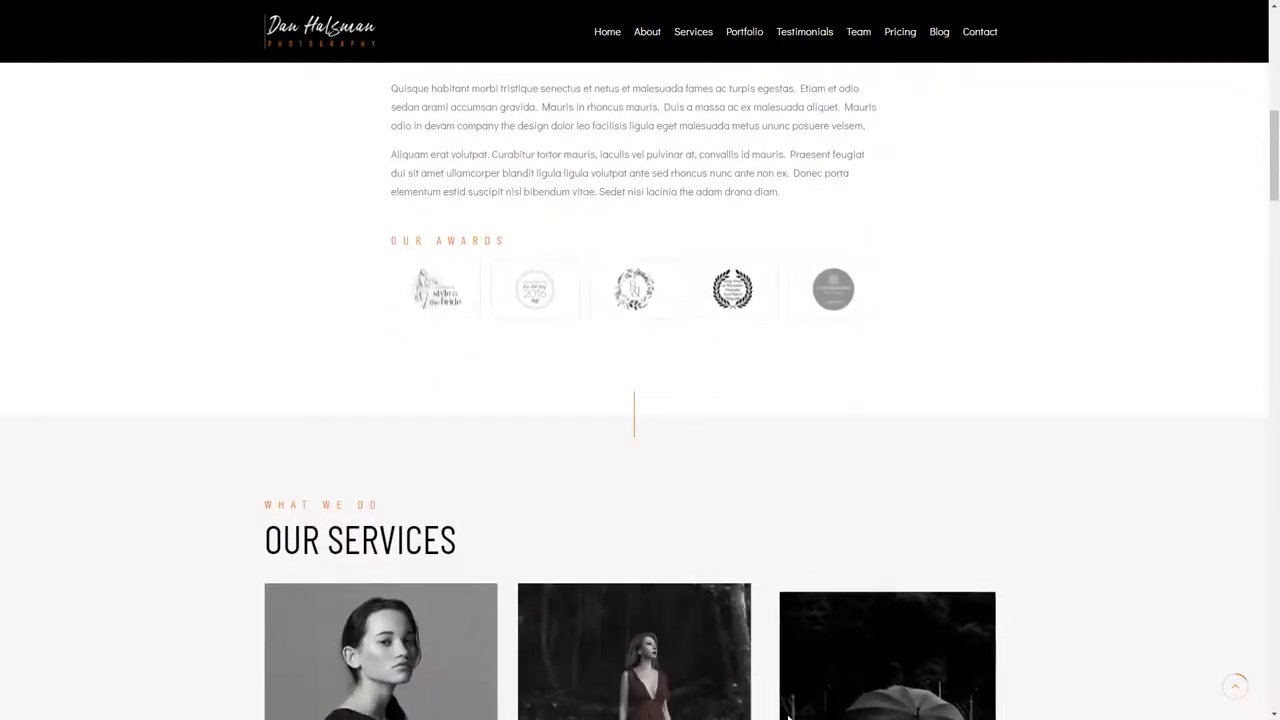
scroll(down, 3)
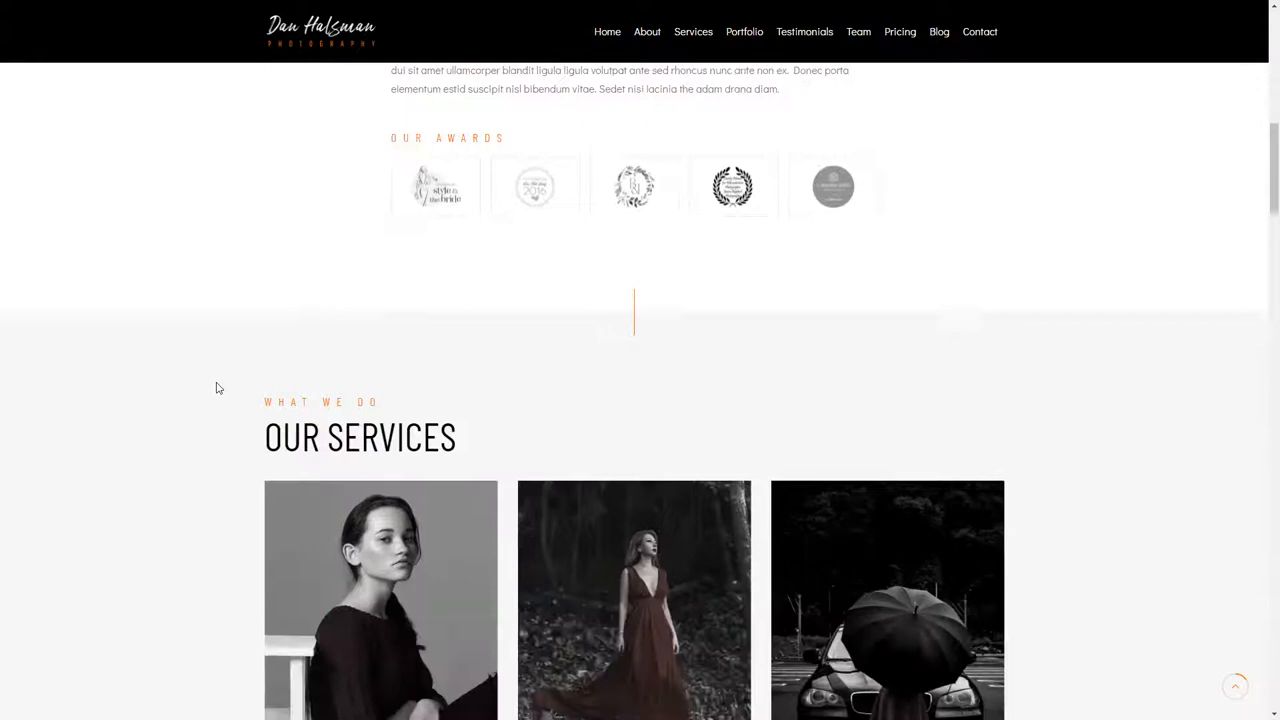
scroll(down, 3)
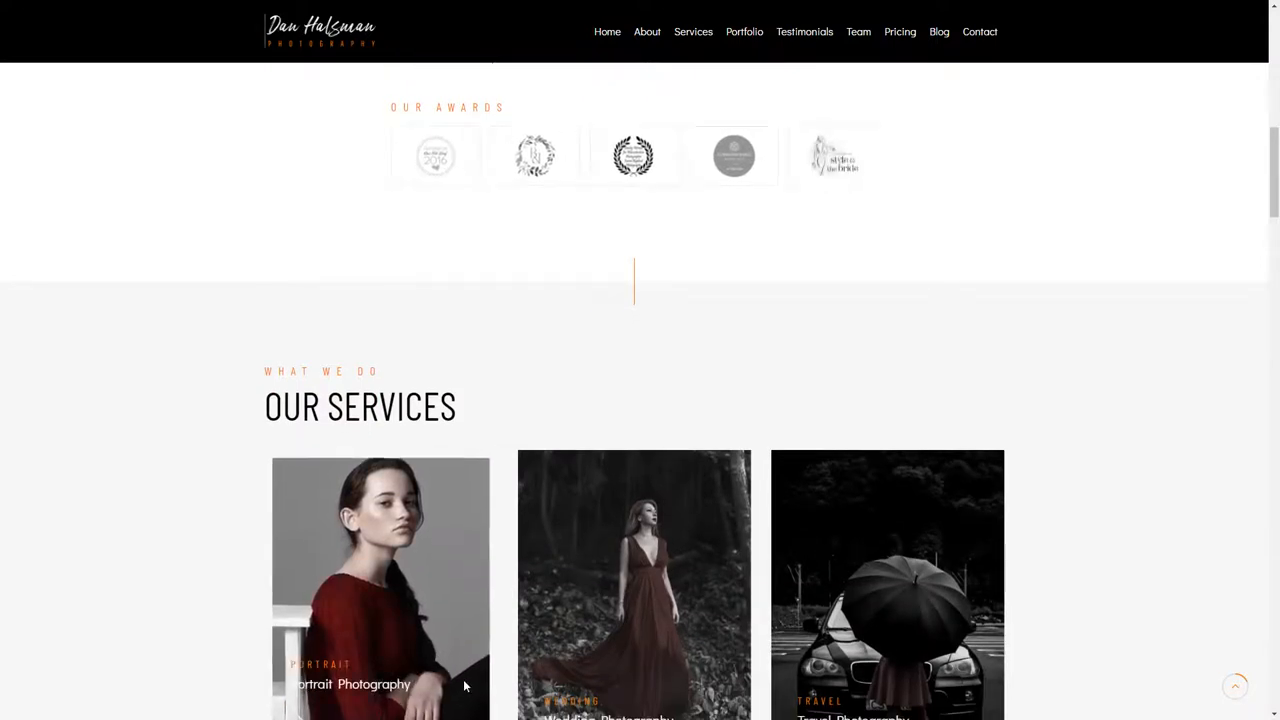
scroll(down, 3)
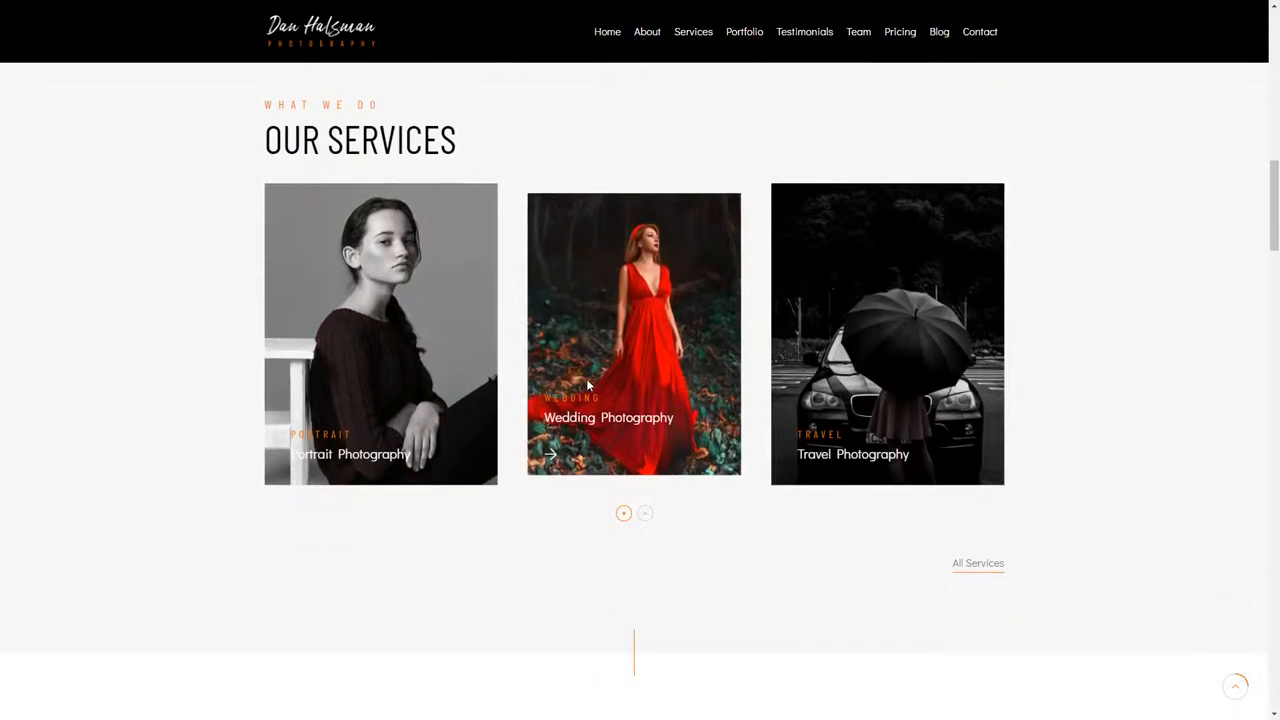
mouse_move(272, 566)
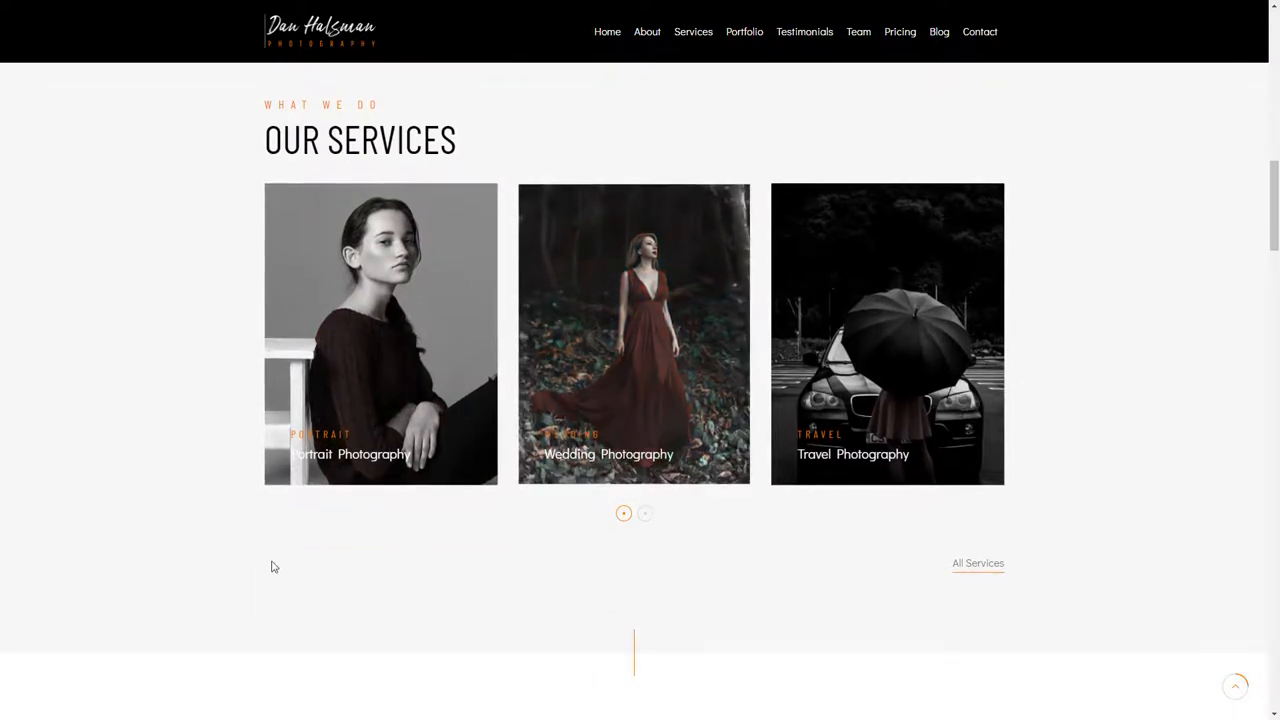
scroll(down, 3)
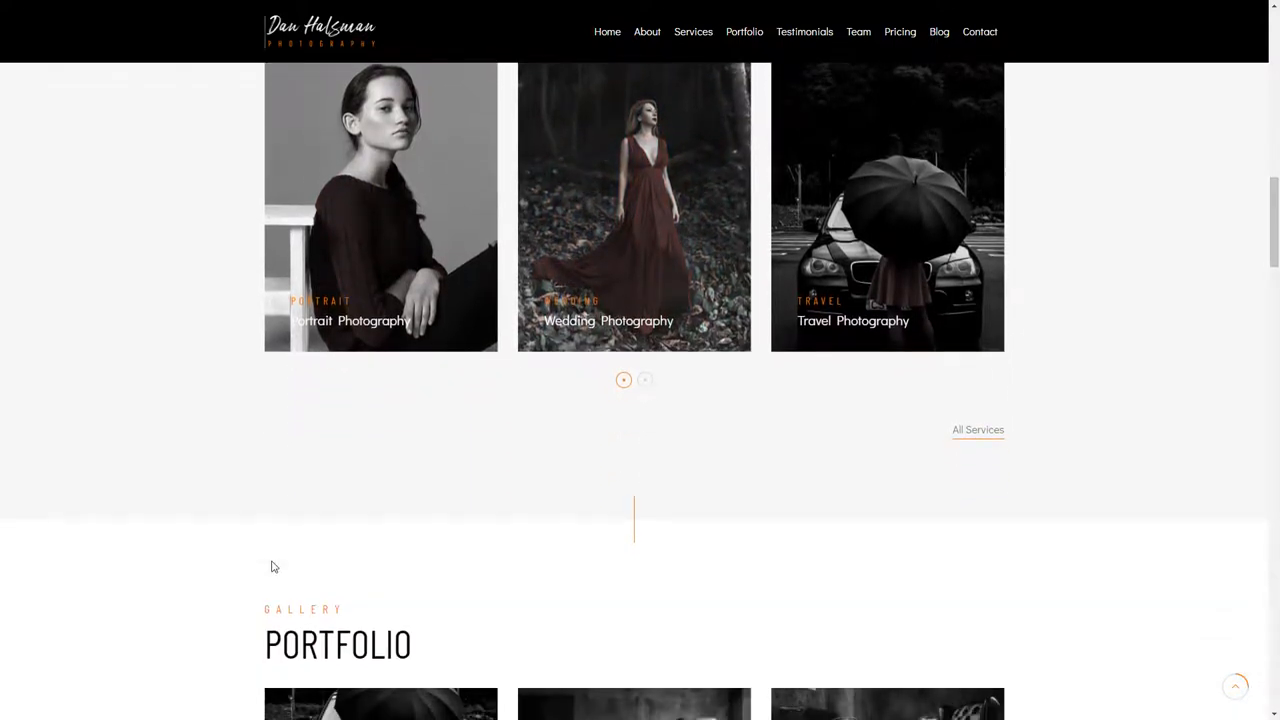
Scroll through the nine black-and-white Portfolio photos to the bottom of the grid.
scroll(down, 3)
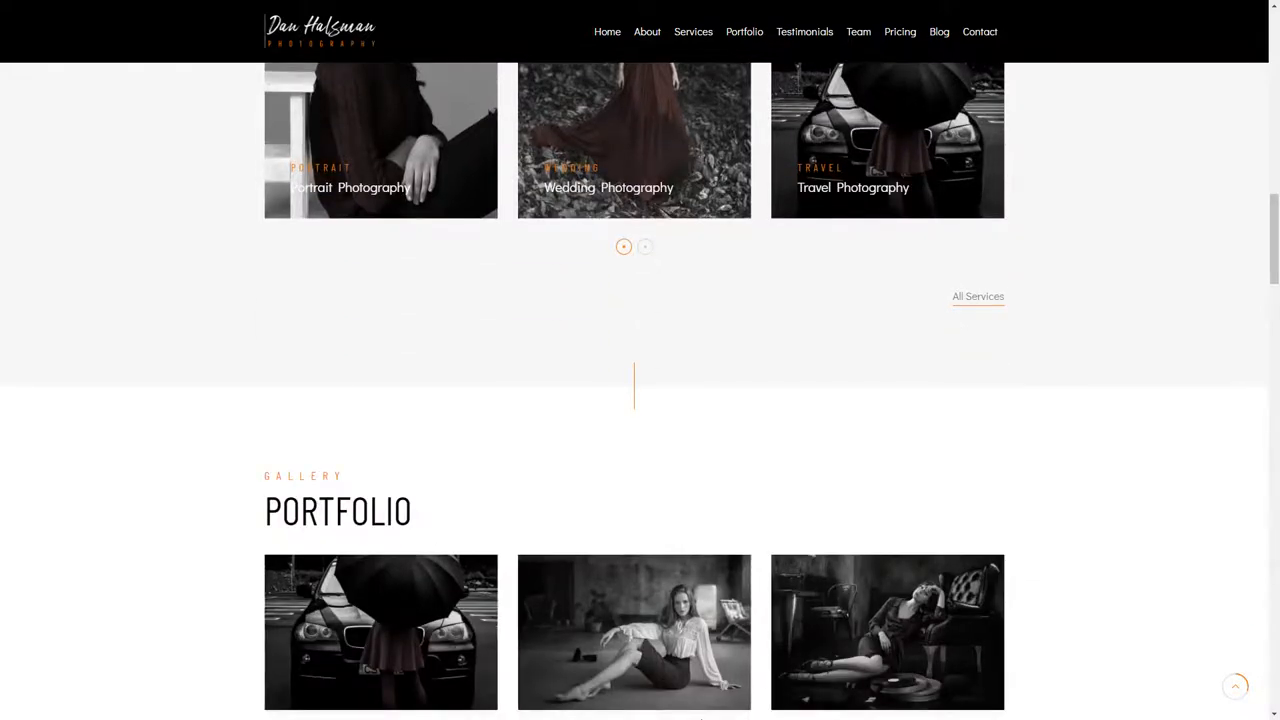
scroll(down, 3)
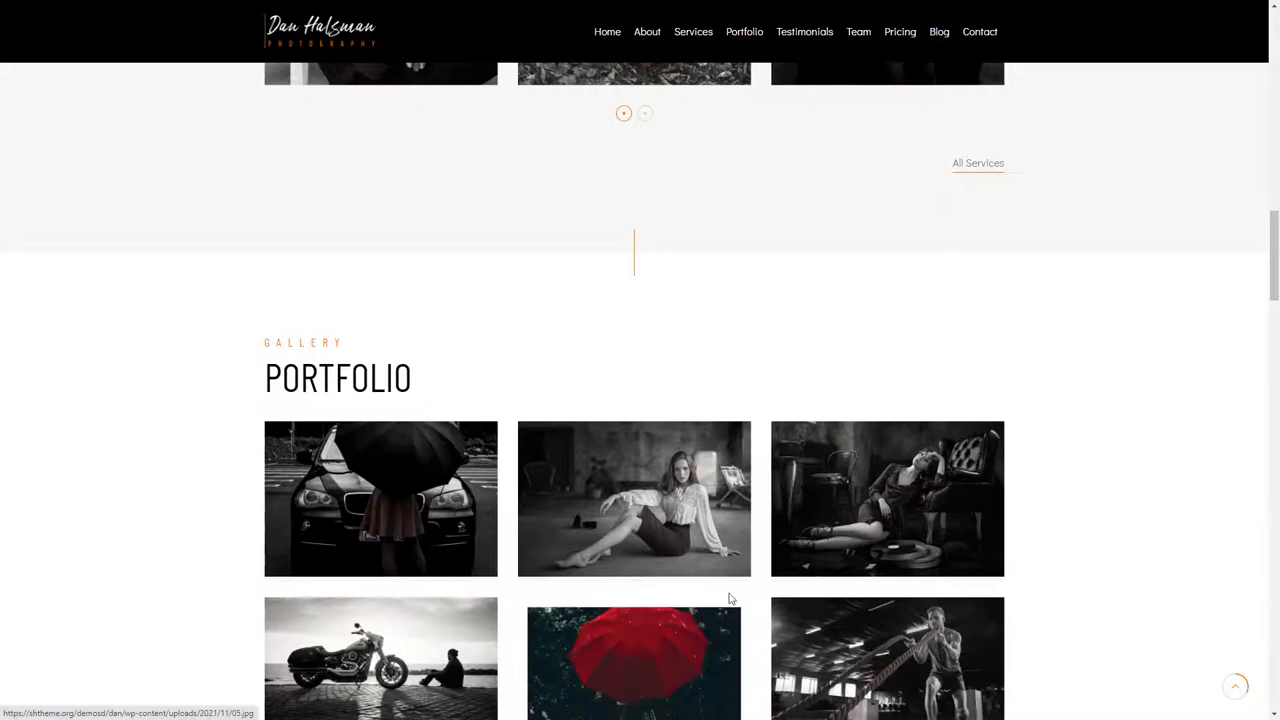
scroll(down, 3)
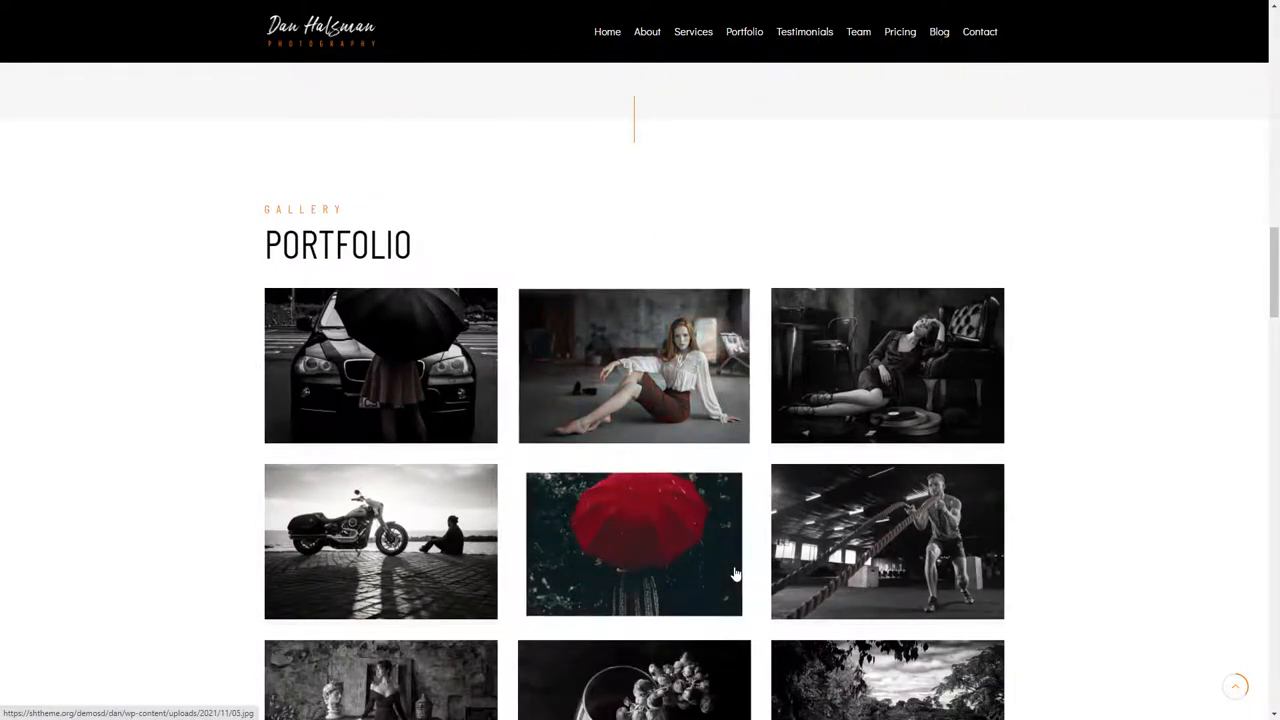
scroll(down, 3)
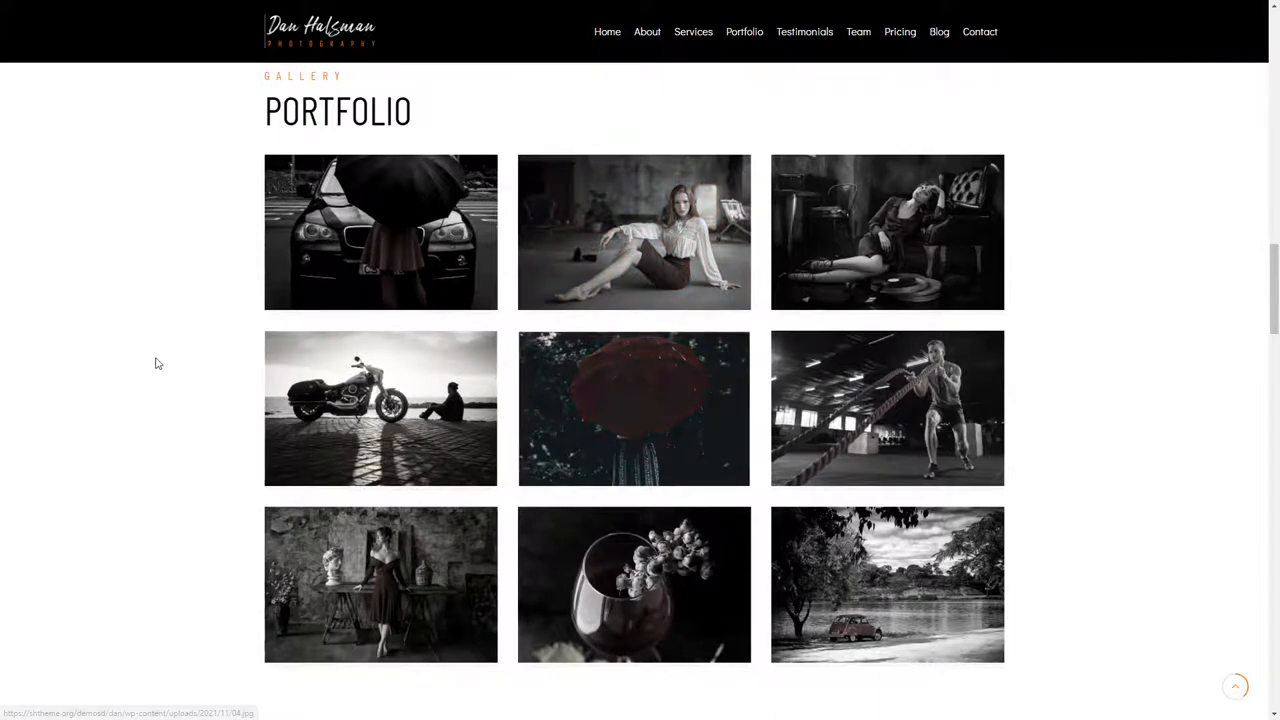
scroll(down, 3)
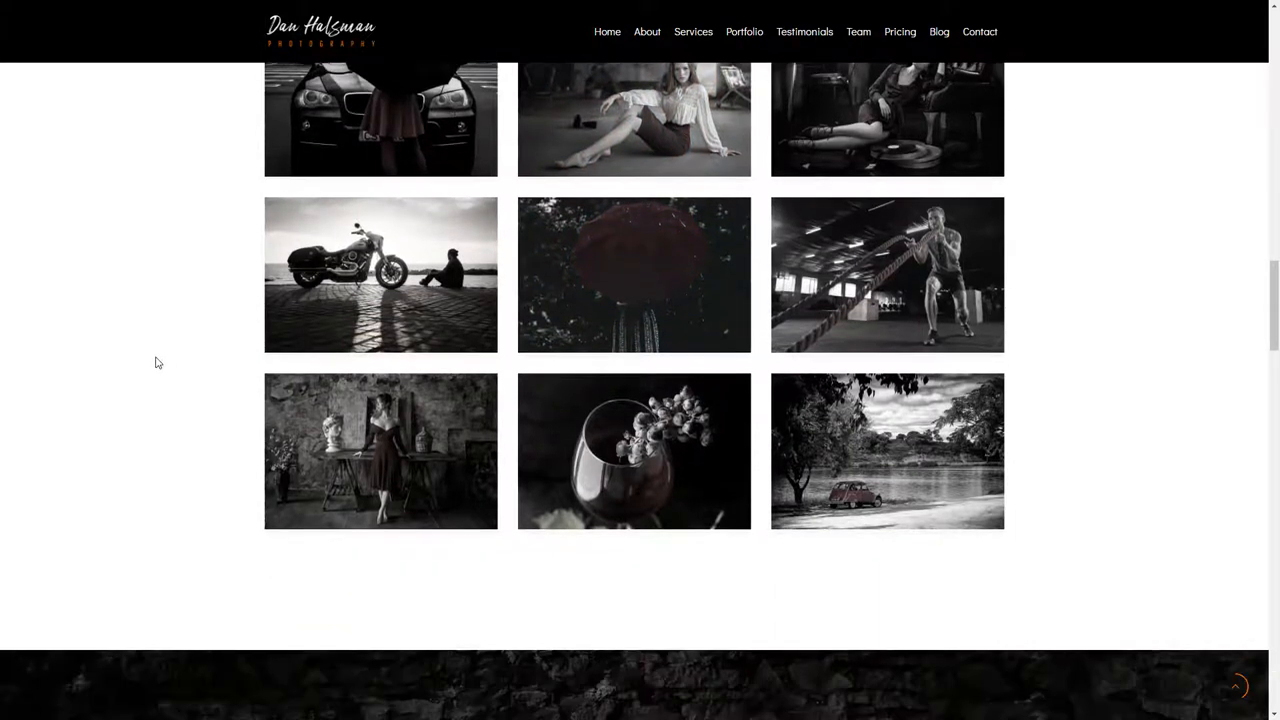
scroll(down, 3)
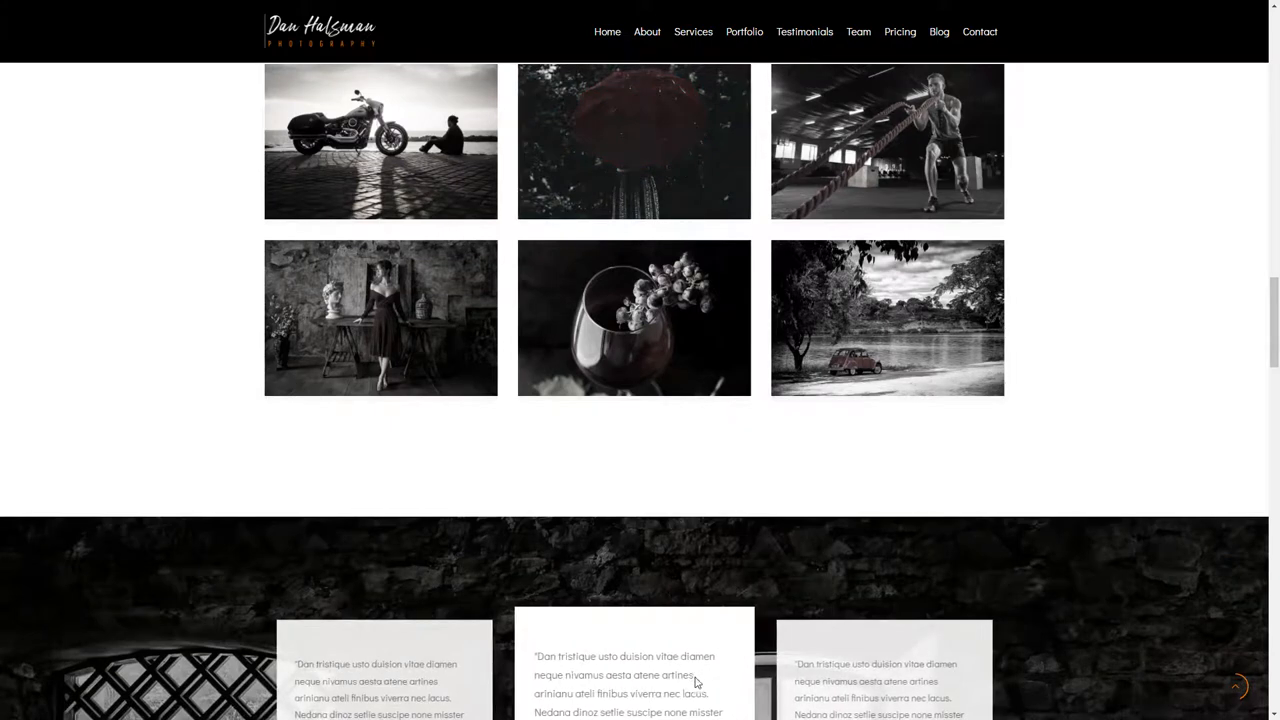
Scroll past the wedding-client testimonial cards to the start of the Awesome Team section.
scroll(down, 3)
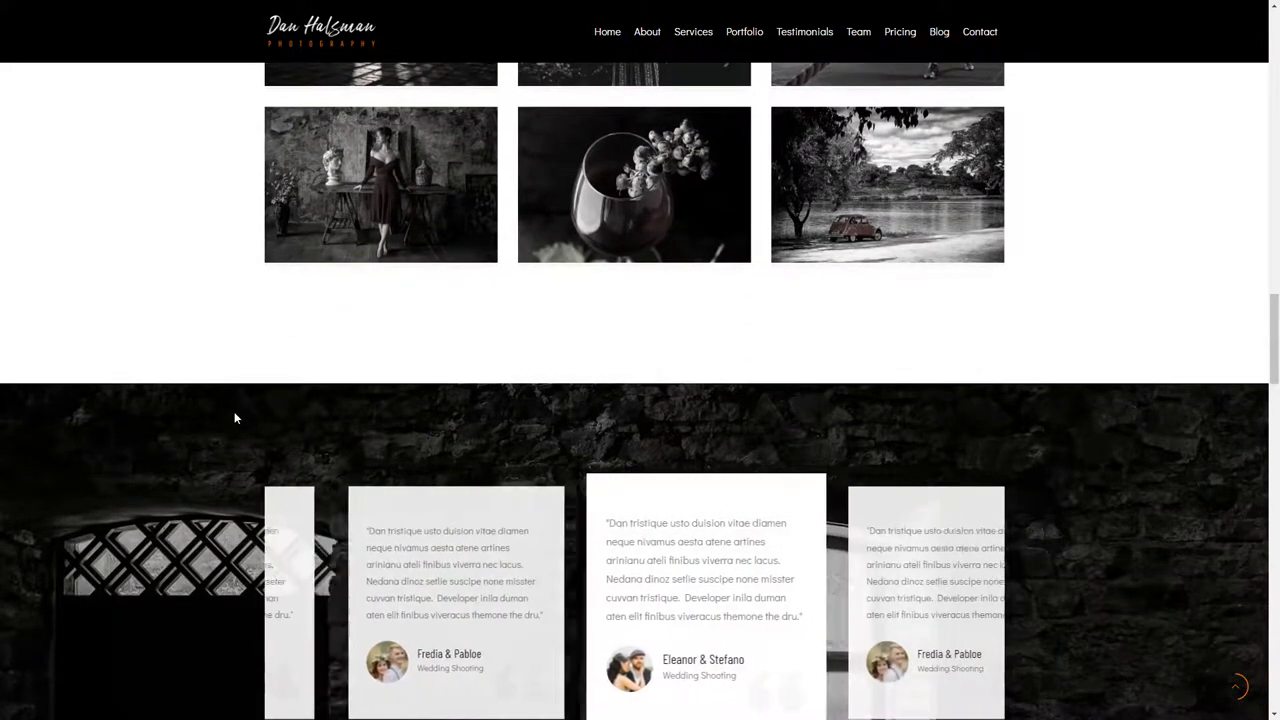
scroll(down, 3)
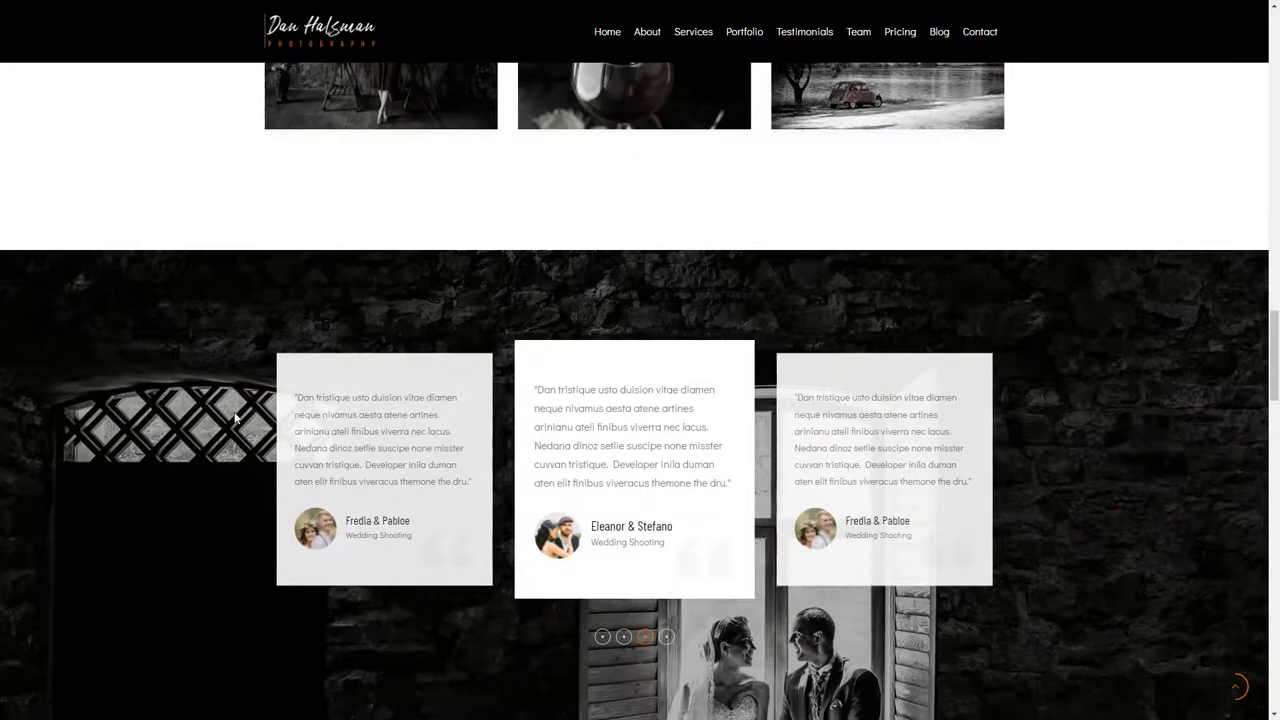
scroll(down, 3)
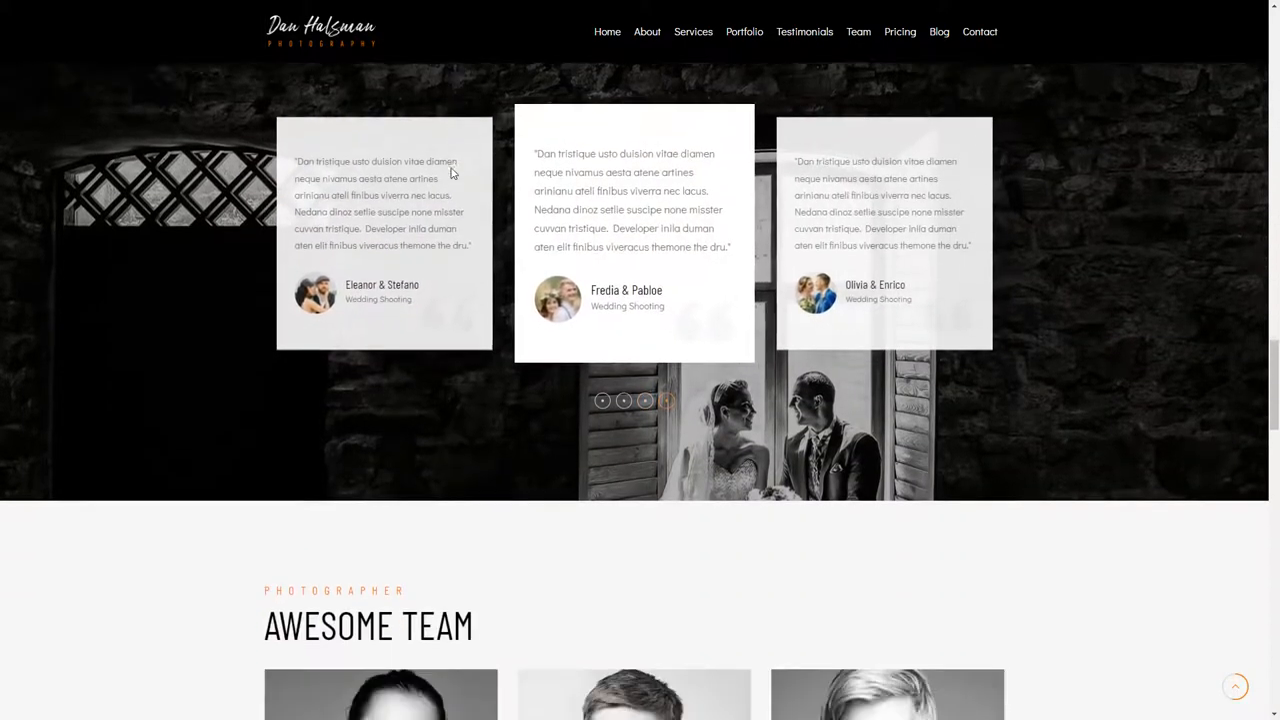
scroll(down, 3)
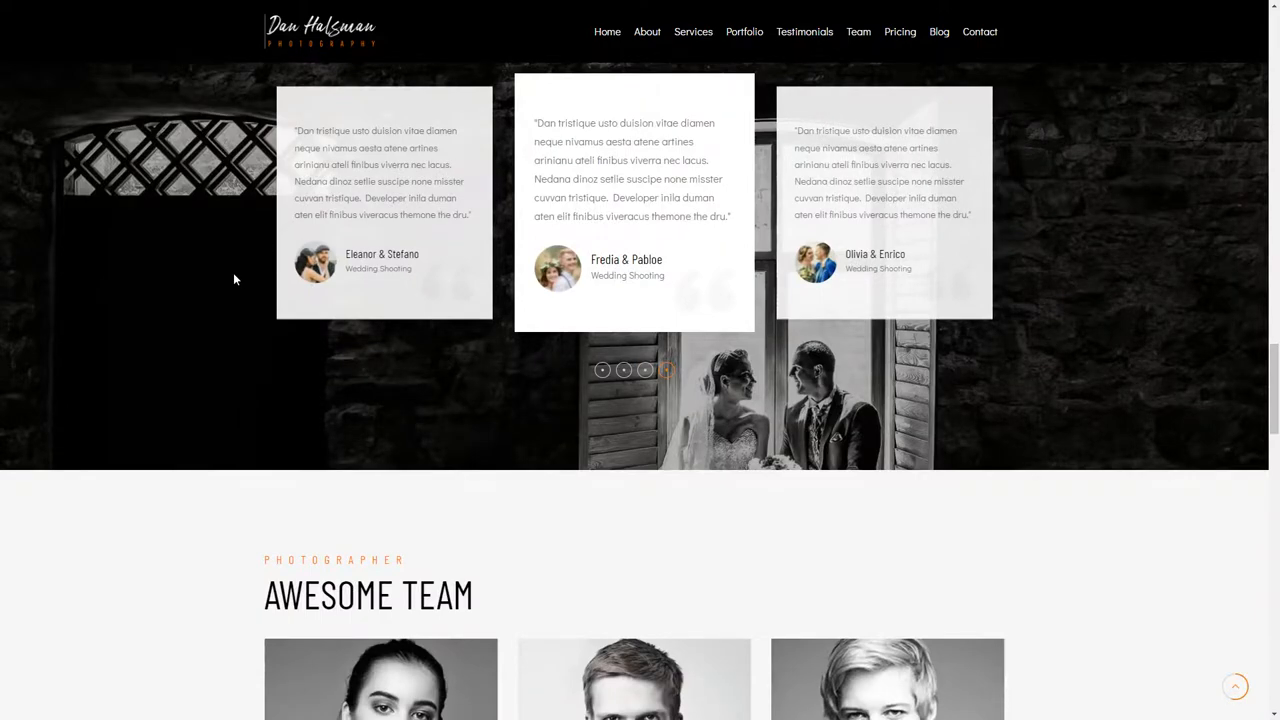
scroll(down, 3)
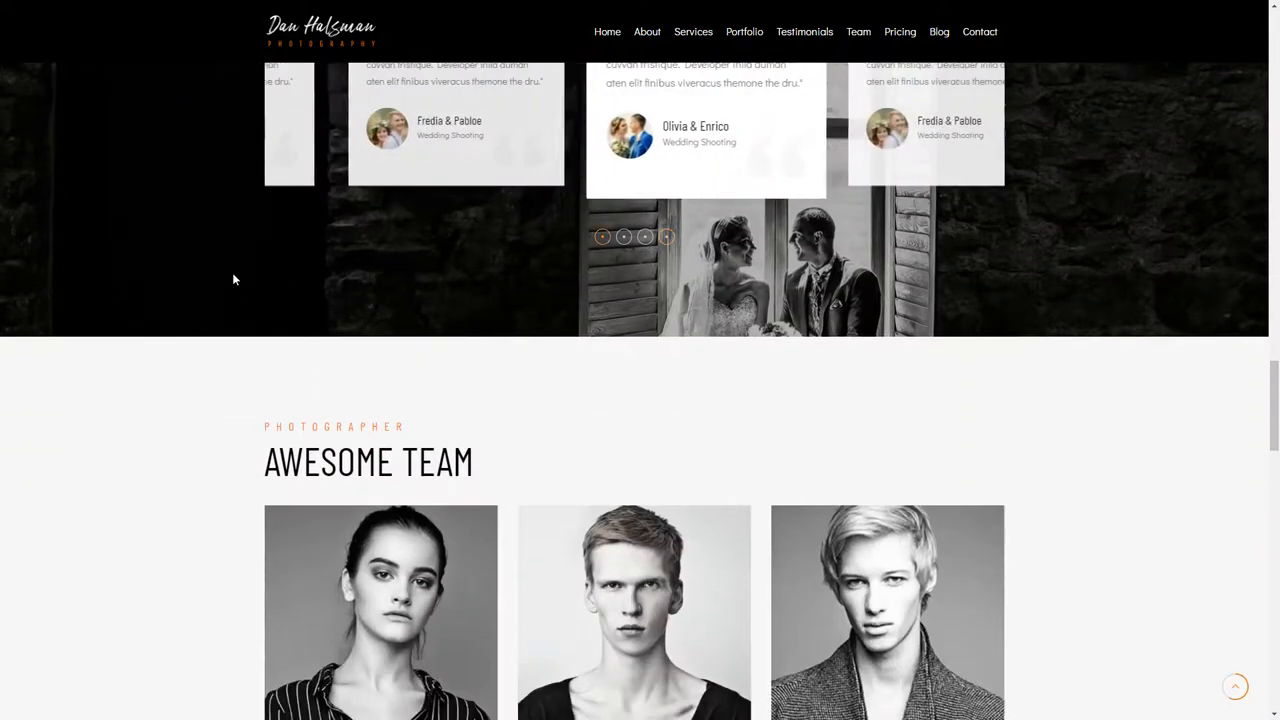